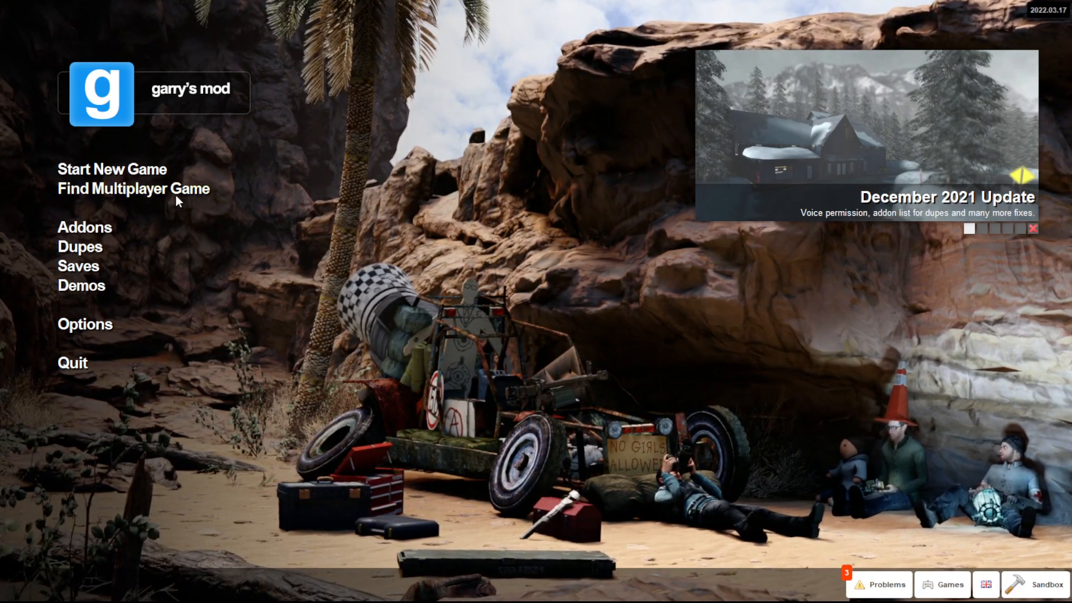
Join the [★SG★] Vanilla PropHunt server from the Prop Hunt: ENHANCED multiplayer list.
{"action": "left_click", "coordinate": [134, 188]}
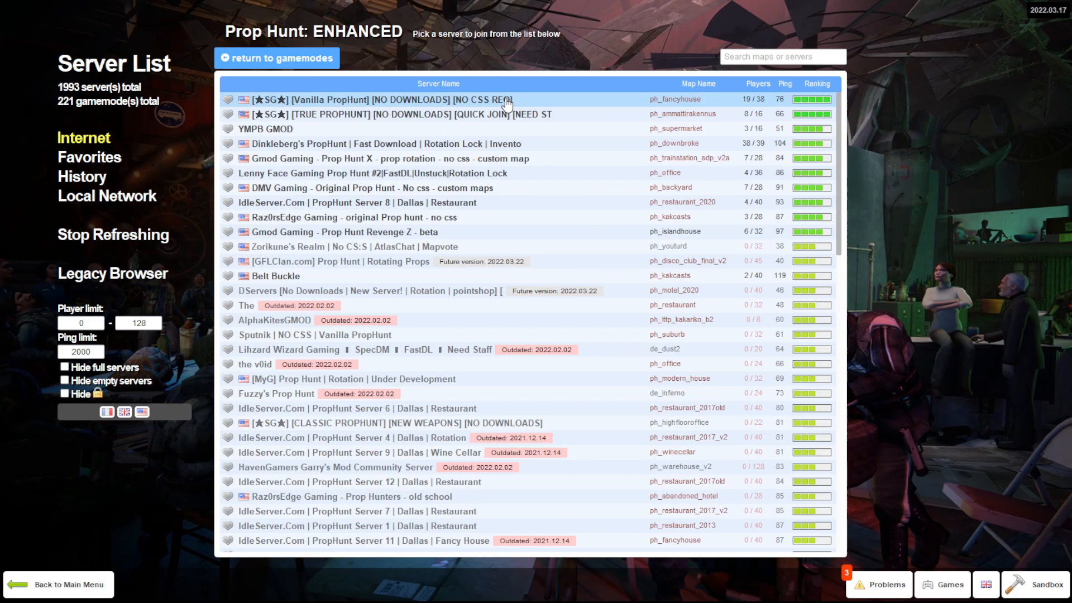
{"action": "left_click", "coordinate": [376, 99]}
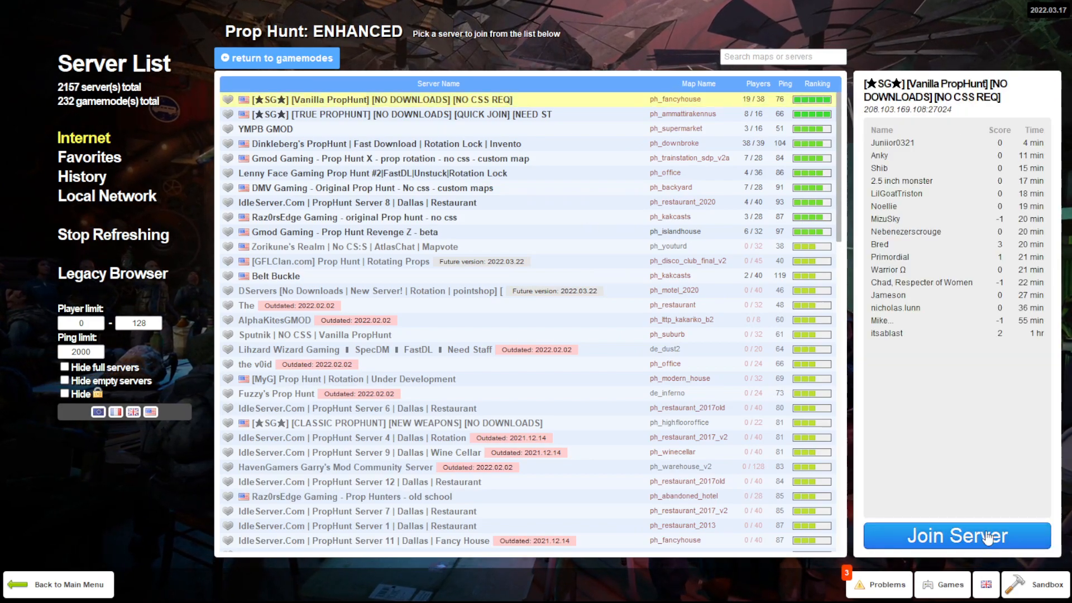
{"action": "left_click", "coordinate": [956, 535]}
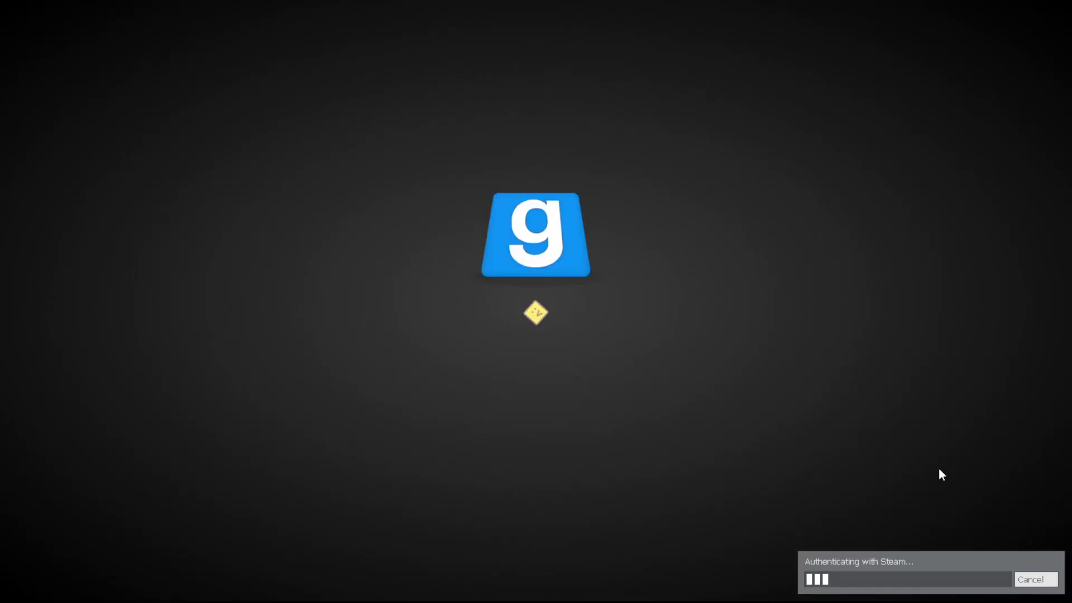